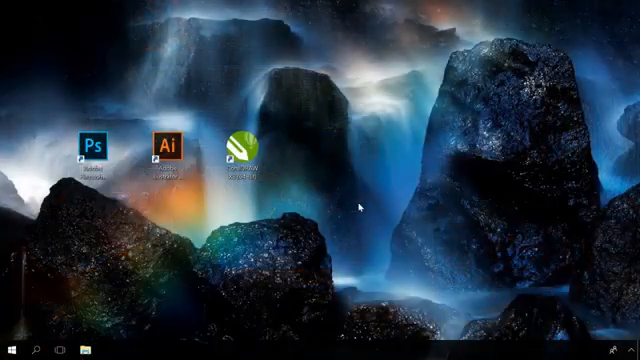
pyautogui.moveTo(356, 204)
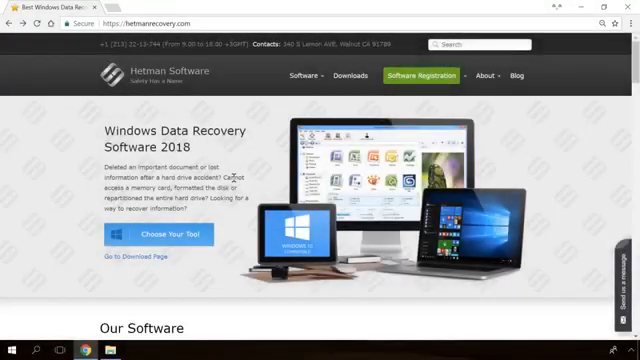
# Step: Browse the Hetman product list and open the Hetman Partition Recovery 2.8 page
pyautogui.scroll(-3)
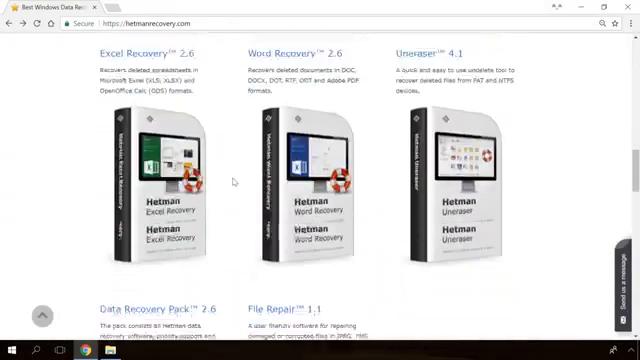
pyautogui.scroll(-3)
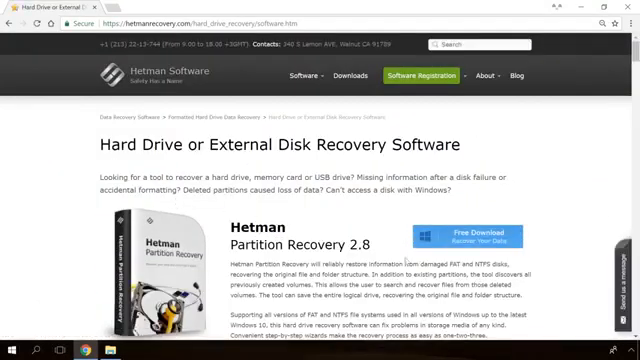
pyautogui.click(480, 232)
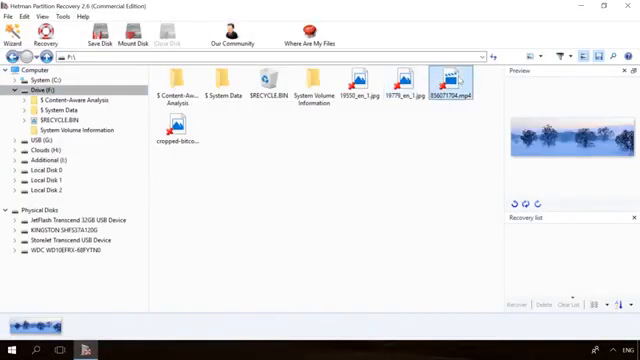
pyautogui.click(46, 38)
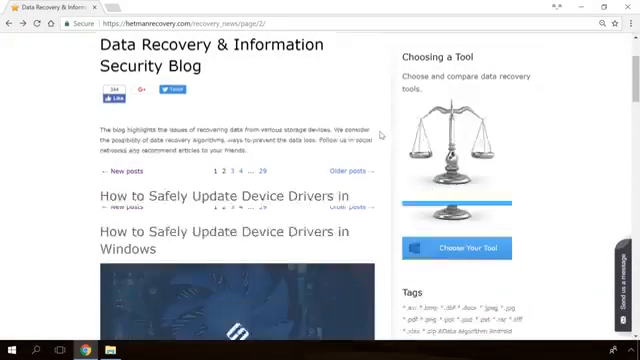
# Step: Read through the 'Windows Detected a Hard Disk Problem' article on the Data Recovery blog
pyautogui.scroll(-3)
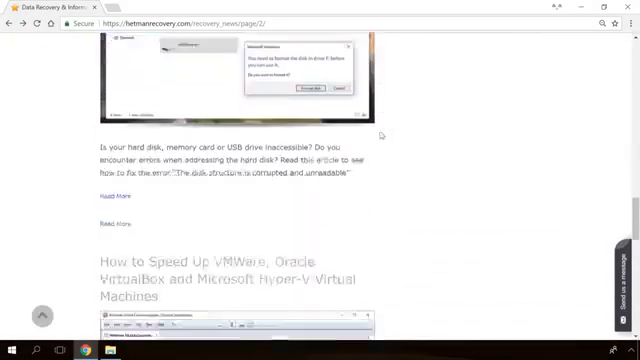
pyautogui.scroll(-3)
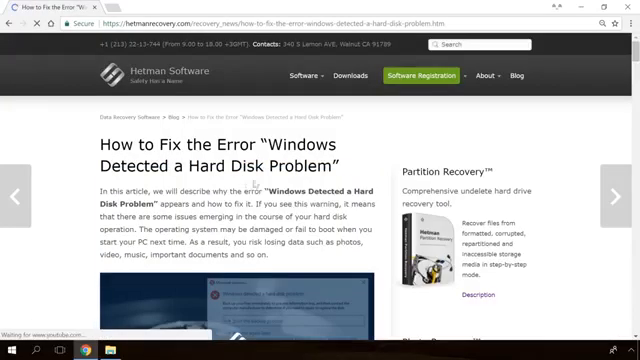
pyautogui.scroll(-3)
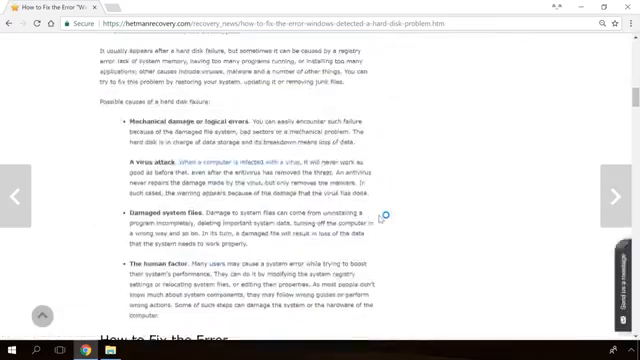
pyautogui.scroll(-3)
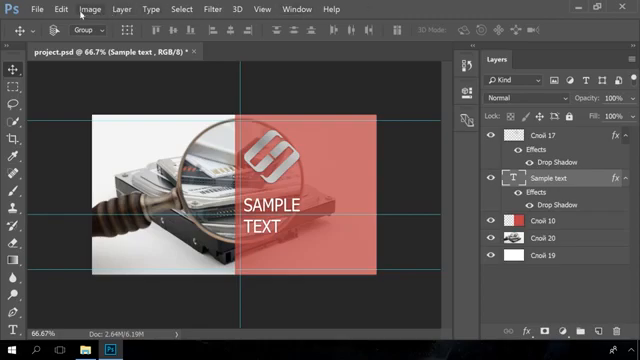
# Step: Show the project.psd design with the magnifier photo and SAMPLE TEXT layers
pyautogui.click(14, 8)
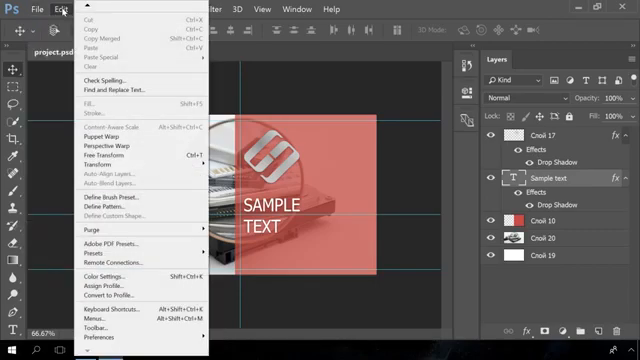
pyautogui.moveTo(120, 244)
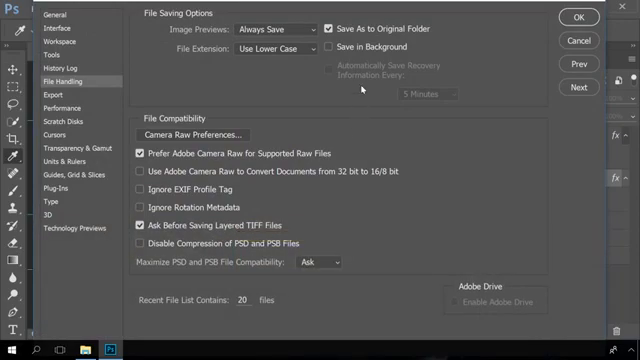
# Step: Enable Automatically Save Recovery Information in File Handling preferences and choose its interval
pyautogui.click(330, 46)
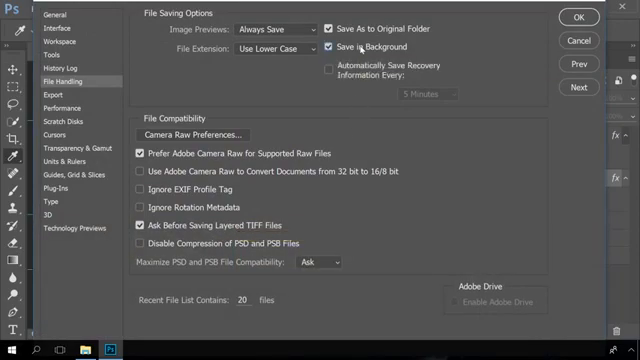
pyautogui.click(330, 68)
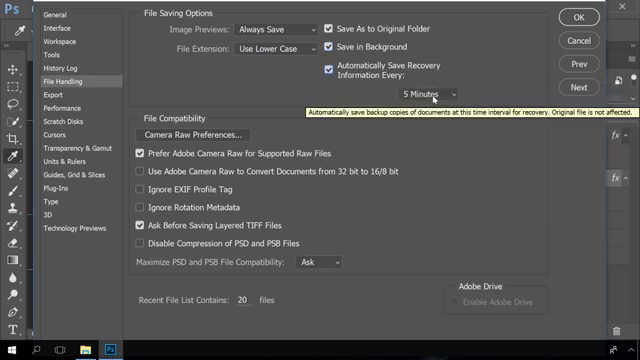
pyautogui.click(420, 92)
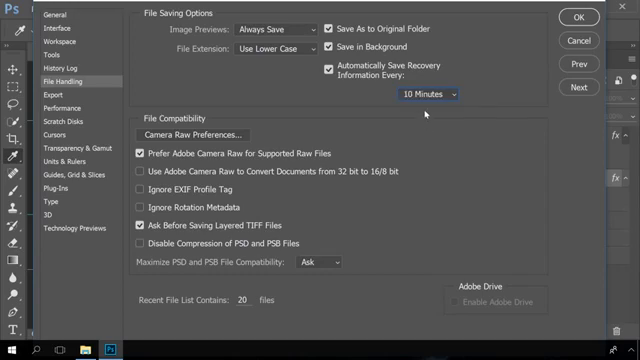
pyautogui.click(424, 94)
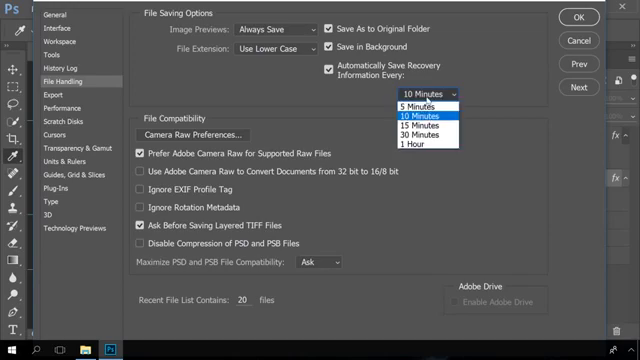
pyautogui.moveTo(420, 104)
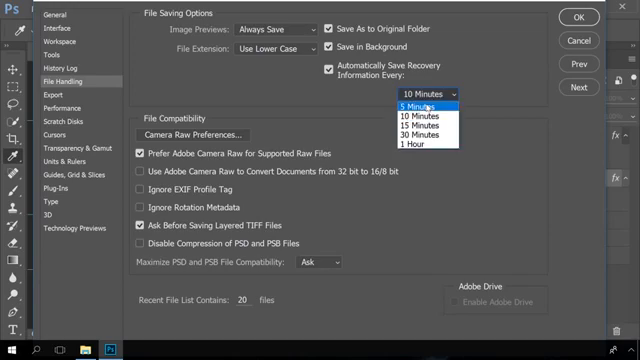
pyautogui.click(400, 100)
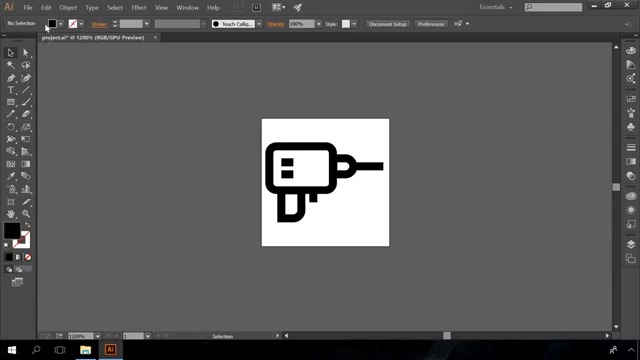
# Step: Show the File commands for the drill icon document, highlighting Revert
pyautogui.click(28, 8)
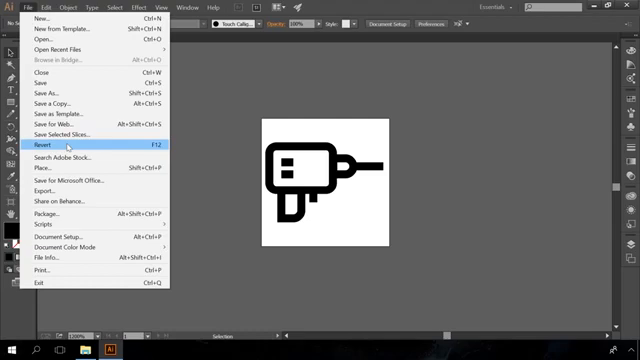
pyautogui.moveTo(92, 148)
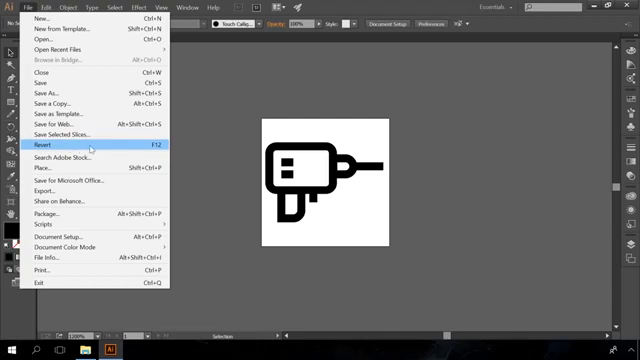
pyautogui.moveTo(120, 148)
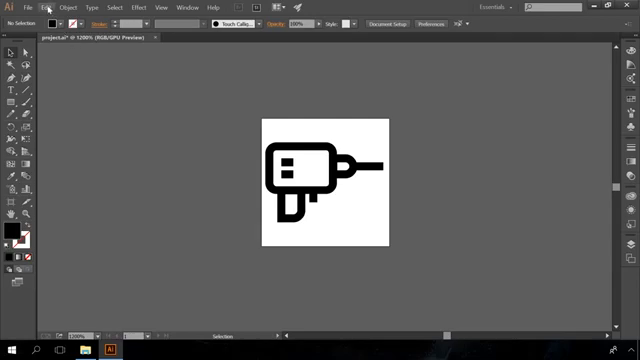
# Step: Review Automatically Save Recovery Data in File Handling preferences and start choosing its folder
pyautogui.click(30, 8)
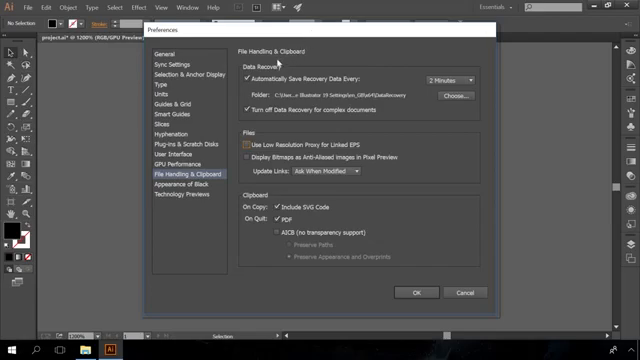
pyautogui.moveTo(424, 62)
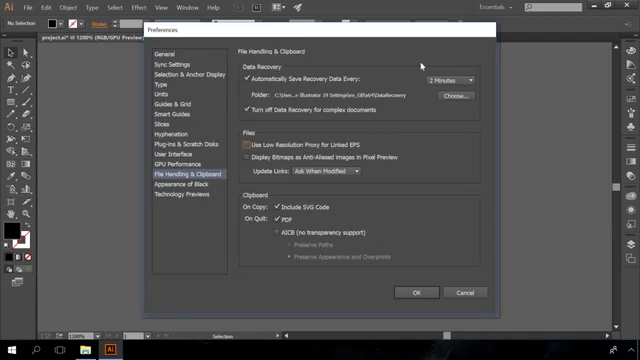
pyautogui.click(466, 76)
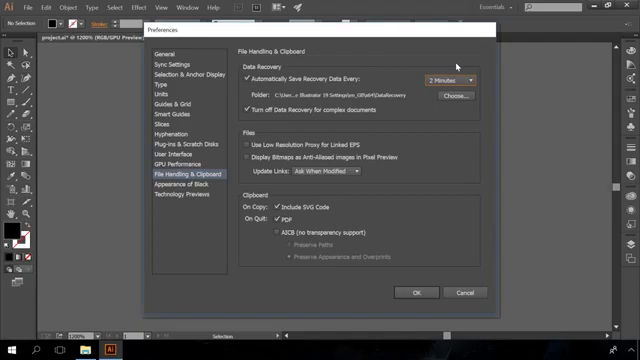
pyautogui.click(456, 96)
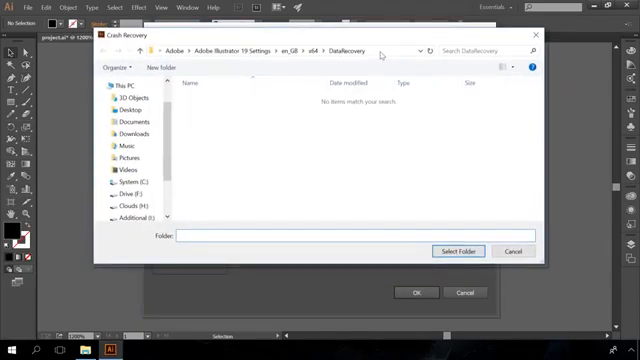
# Step: Confirm the DataRecovery folder and apply the data recovery preferences
pyautogui.click(290, 52)
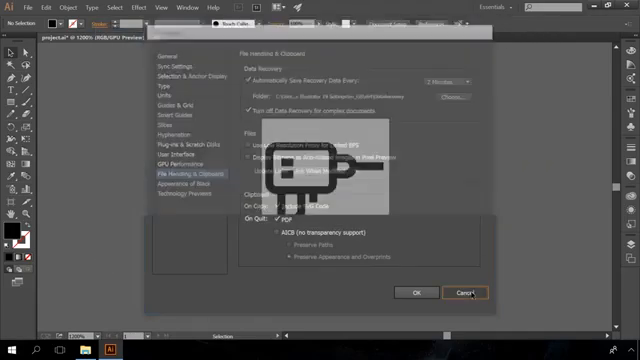
pyautogui.click(460, 292)
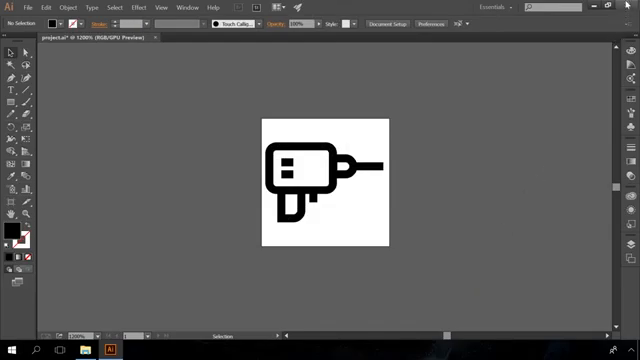
pyautogui.moveTo(364, 190)
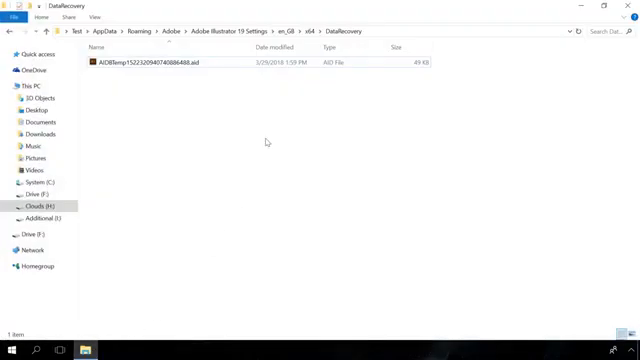
# Step: Bring up project.cdr with the drill icon in CorelDRAW
pyautogui.click(176, 64)
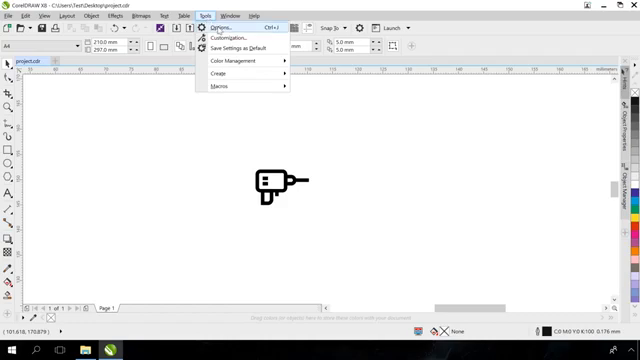
# Step: Enable timed Auto-backup into a specific folder in the Workspace Save options
pyautogui.click(224, 24)
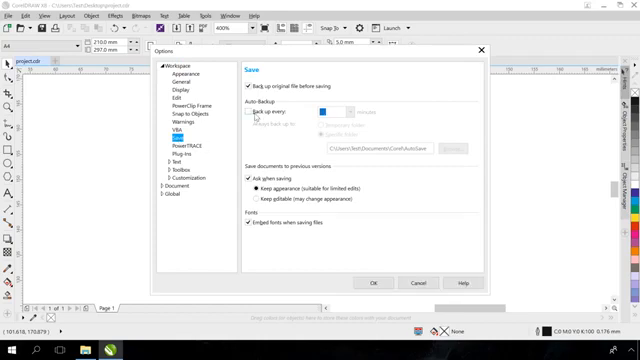
pyautogui.click(252, 108)
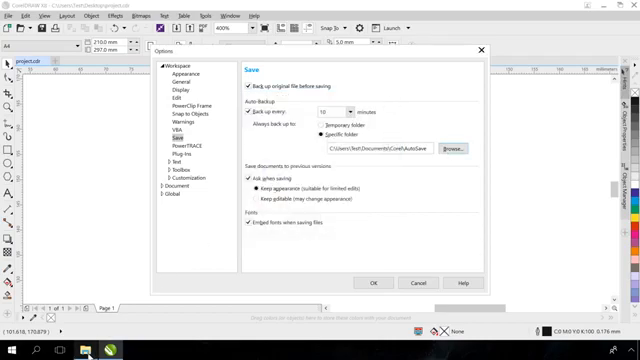
pyautogui.click(458, 148)
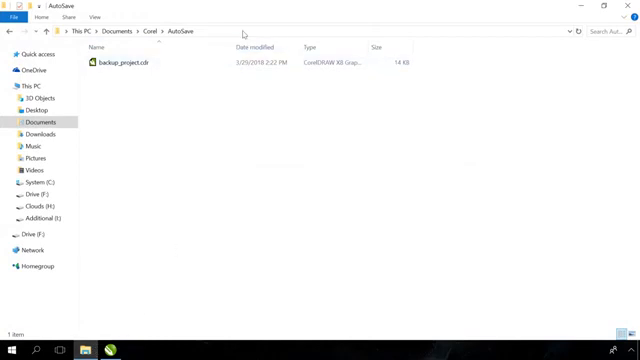
pyautogui.click(136, 64)
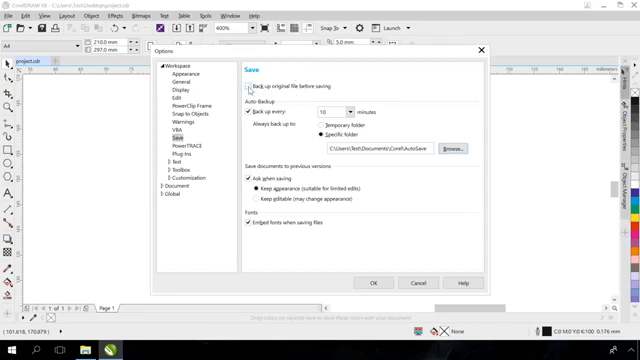
# Step: Apply the auto-backup settings and close CorelDRAW to the desktop
pyautogui.click(244, 84)
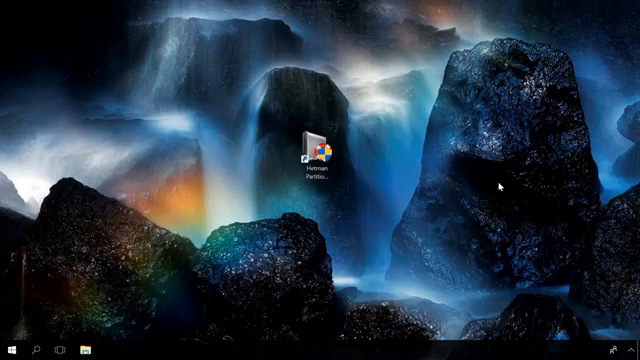
# Step: Launch Hetman Partition Recovery from its desktop shortcut to list the computer's drives
pyautogui.doubleClick(318, 140)
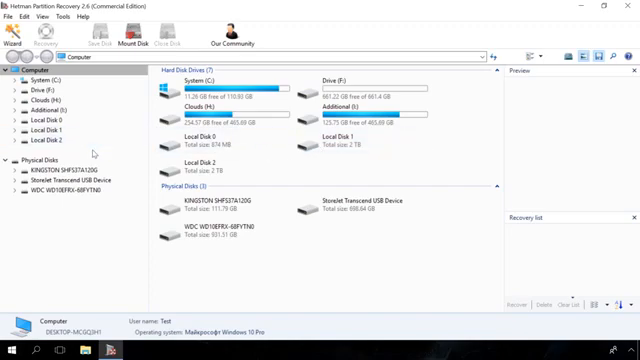
pyautogui.moveTo(108, 156)
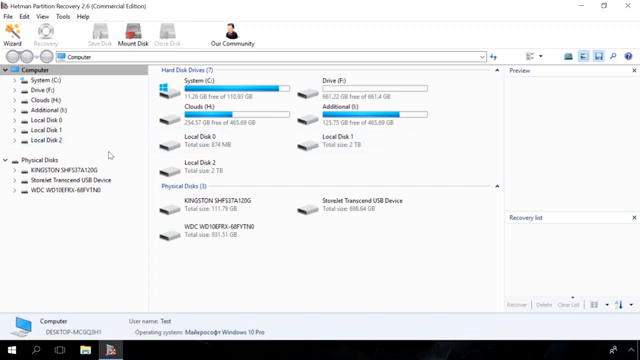
# Step: Select drive E: to analyze it for lost project files
pyautogui.click(36, 100)
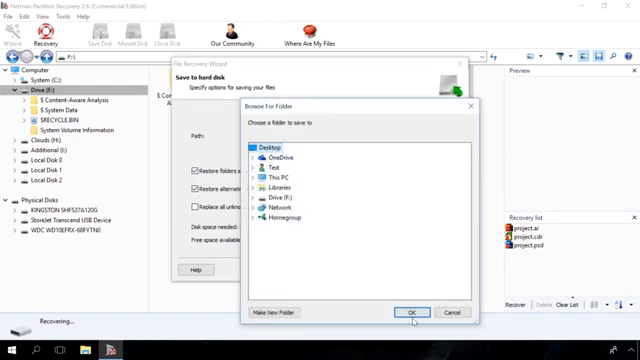
# Step: Confirm Desktop as the save location, run the recovery and finish the wizard
pyautogui.click(412, 312)
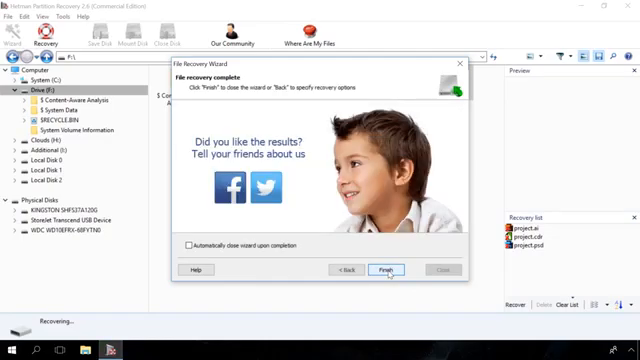
pyautogui.click(392, 270)
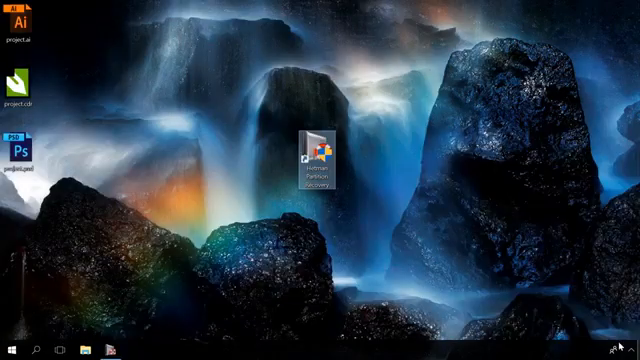